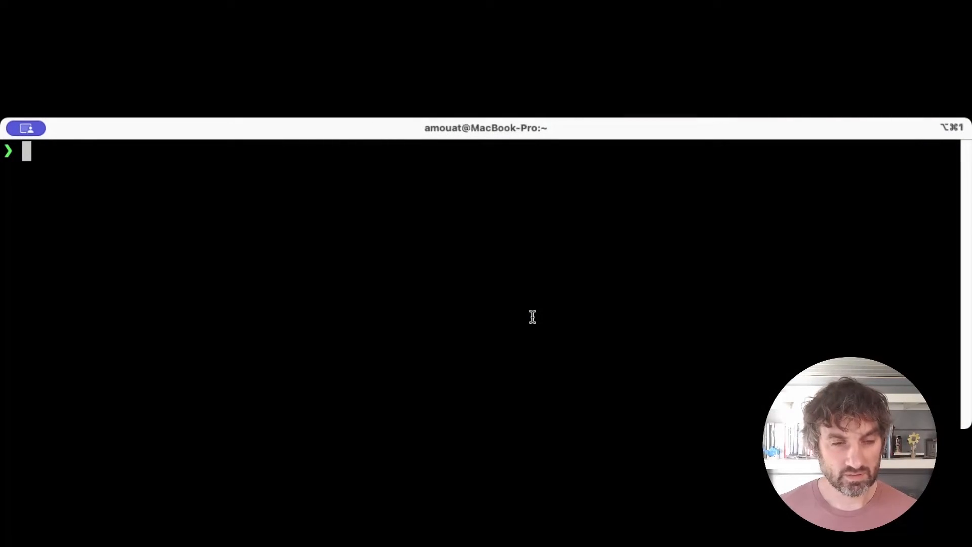
Scan the digest-pinned Chainguard flux image with Grype and review the 78 matches (71 fixed)
type("grype cgr.dev/chainguard/flux@sha256:ee0abe724bf438be91a3bd03ae668d1461668f0a5c718b3978104f0ddf6d64cb")
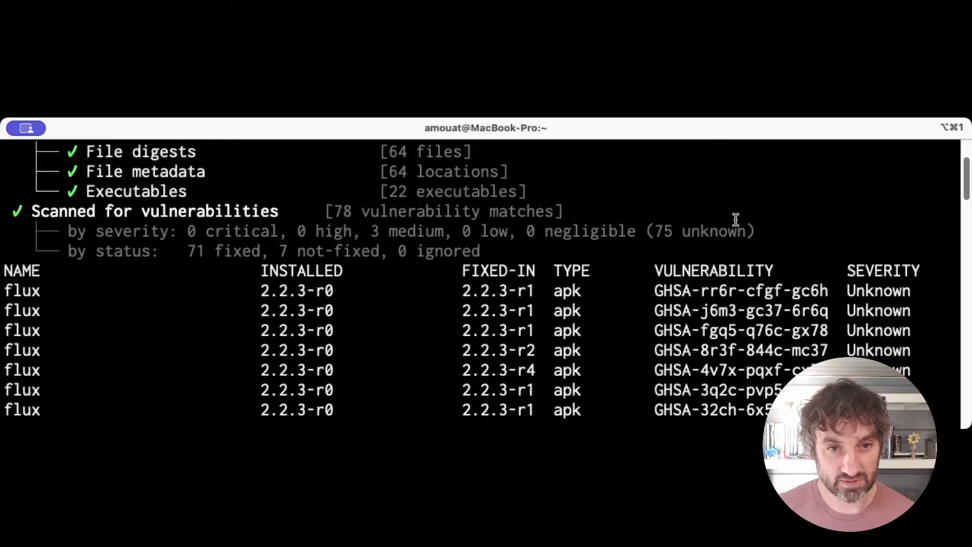
mouse_move(403, 261)
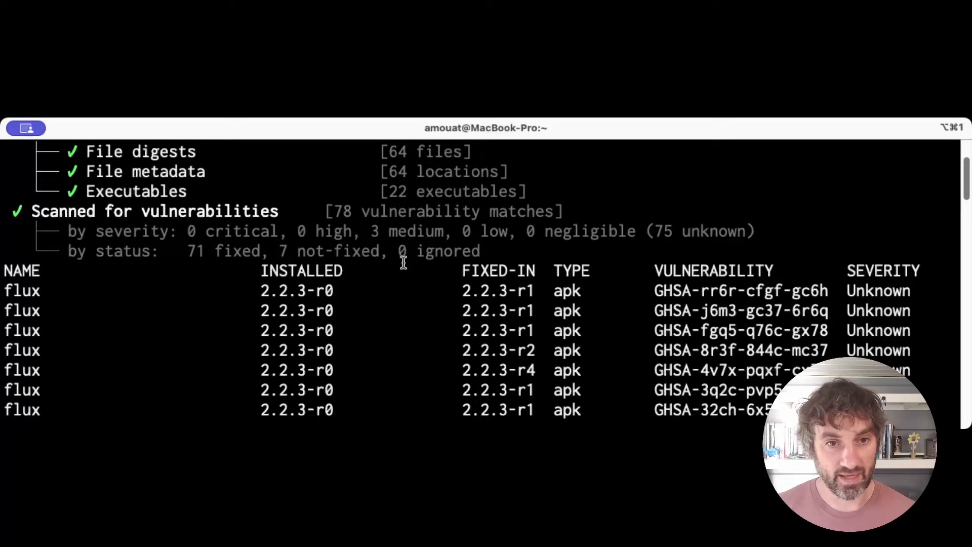
double_click(221, 251)
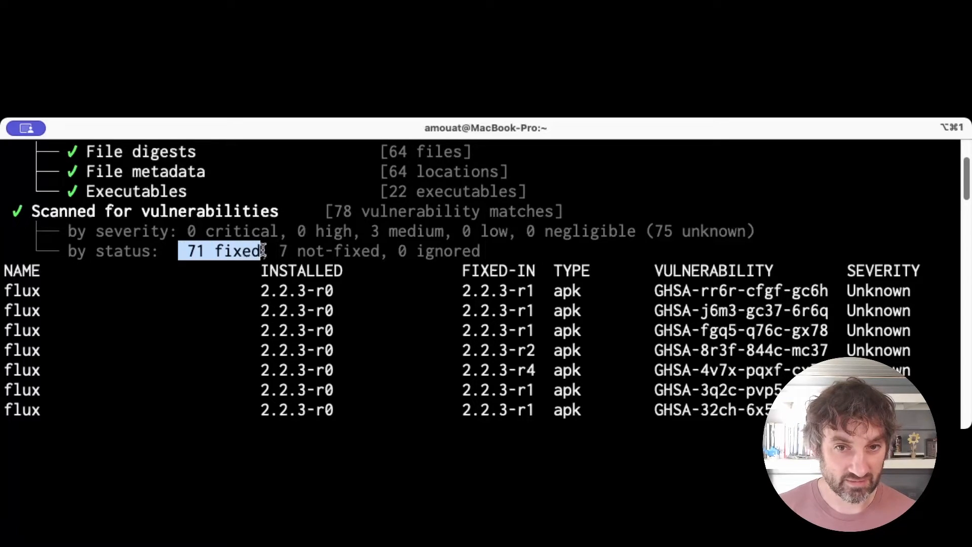
scroll("down", 3)
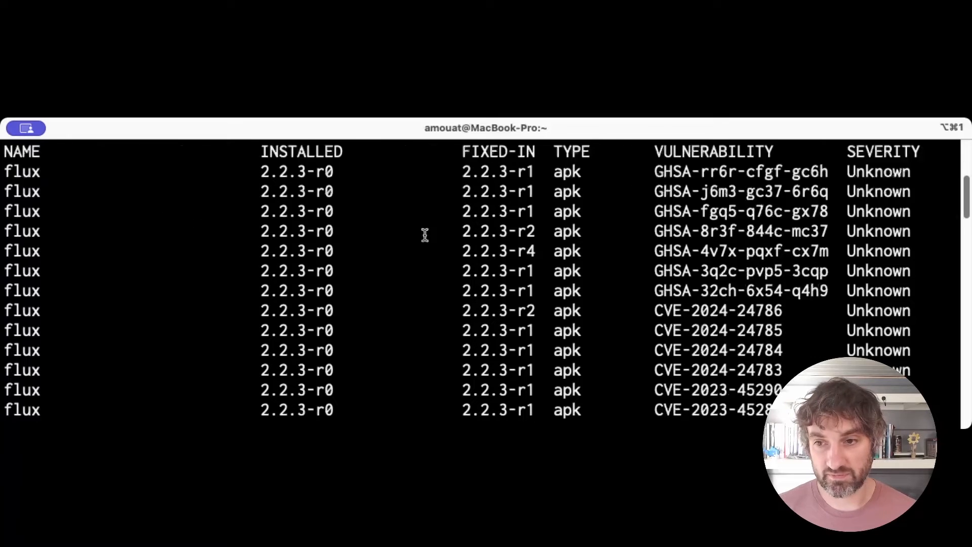
scroll("down", 3)
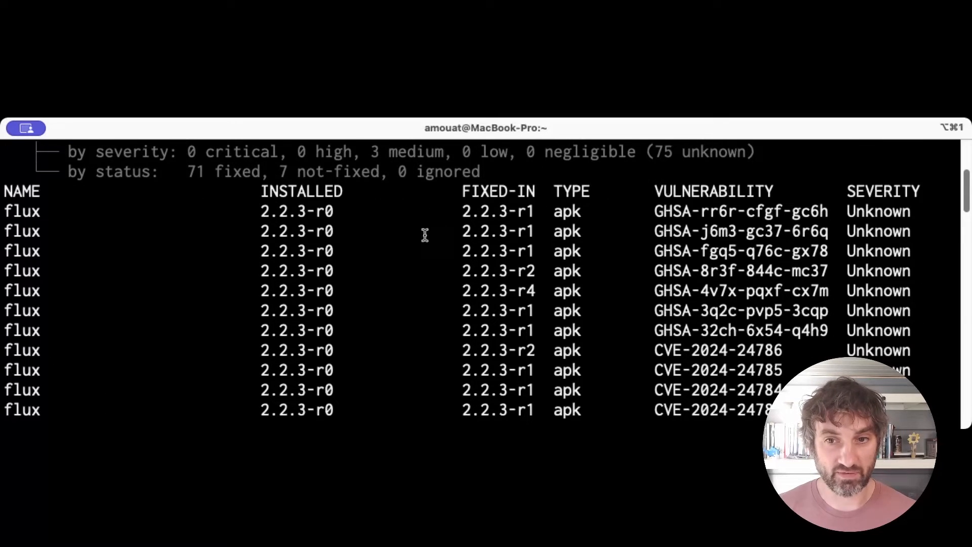
scroll("down", 3)
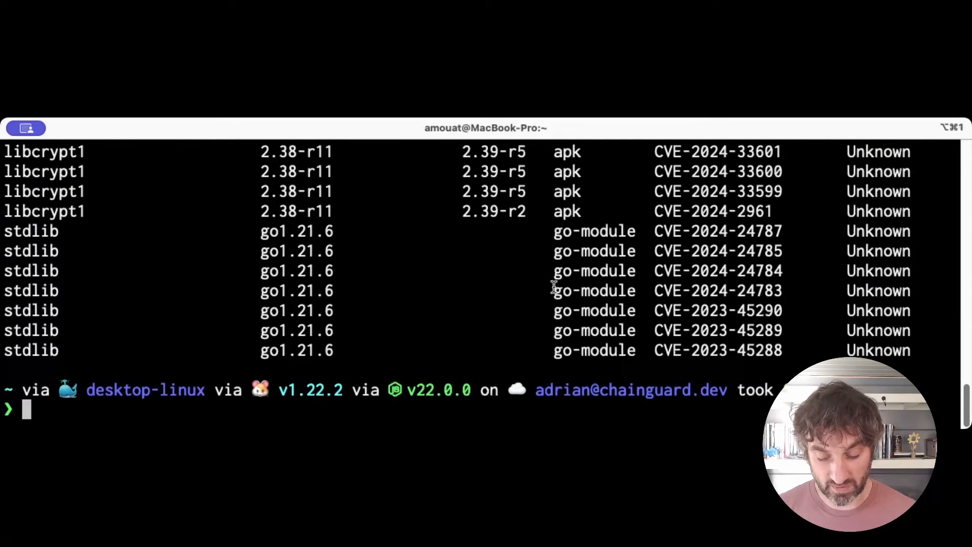
Scan cgr.dev/chainguard/flux:latest with Grype, replacing the sha256 digest with the latest tag
type("grype cgr.dev/chainguard/flux@sha256:ee0abe724bf438be91a3bd03ae668d1461668f0a5c718")
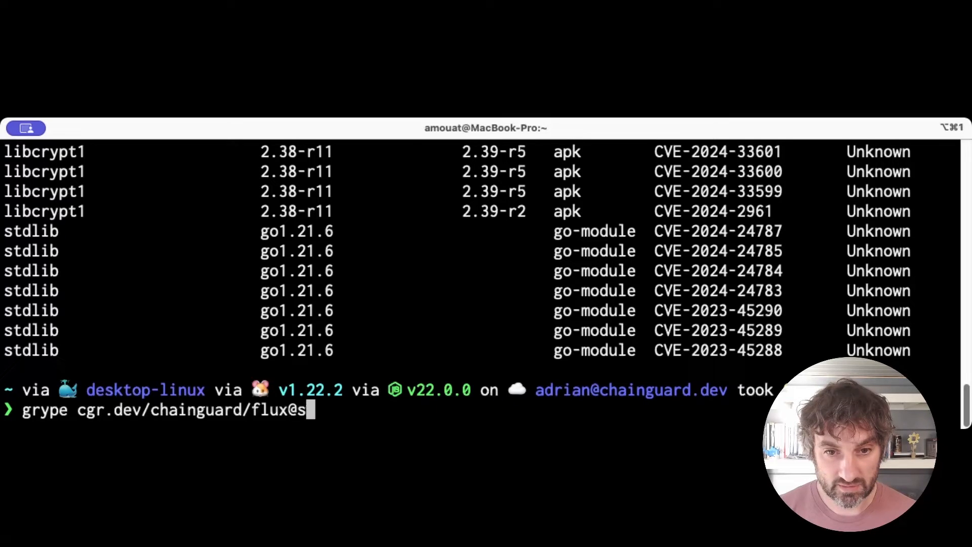
type(":latest")
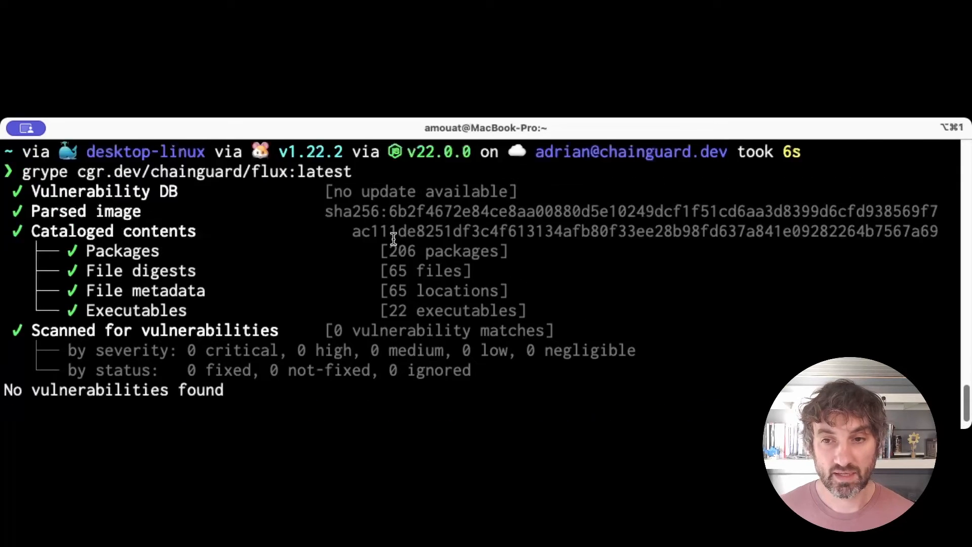
scroll("down", 3)
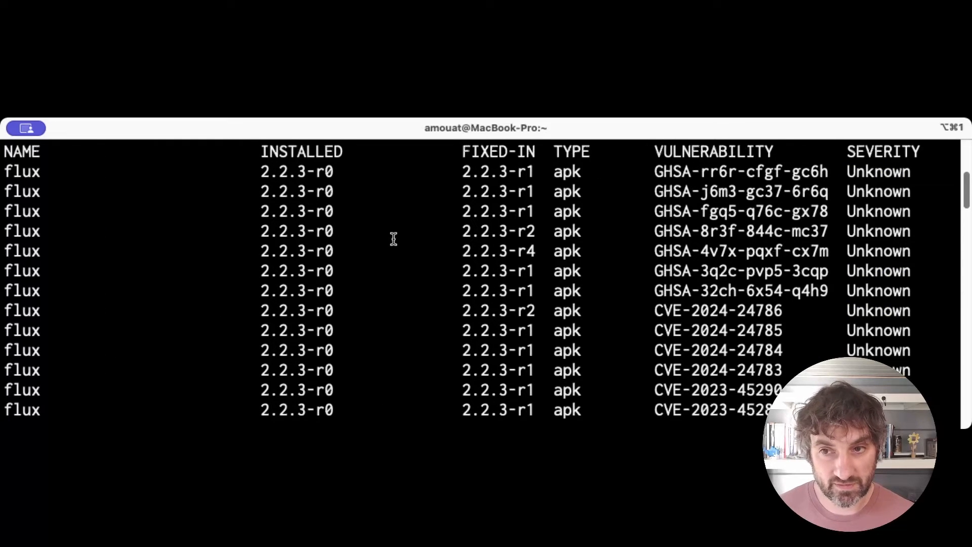
scroll("down", 3)
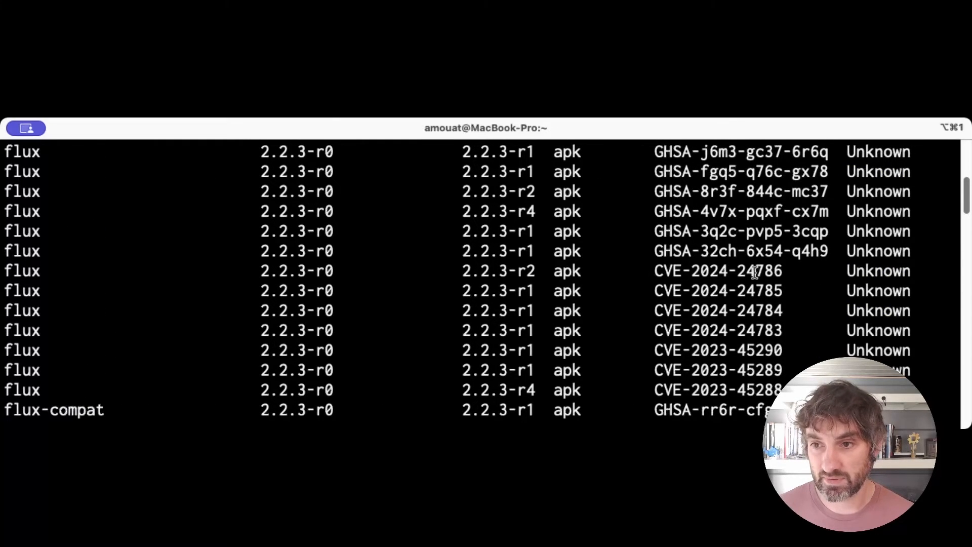
mouse_move(799, 310)
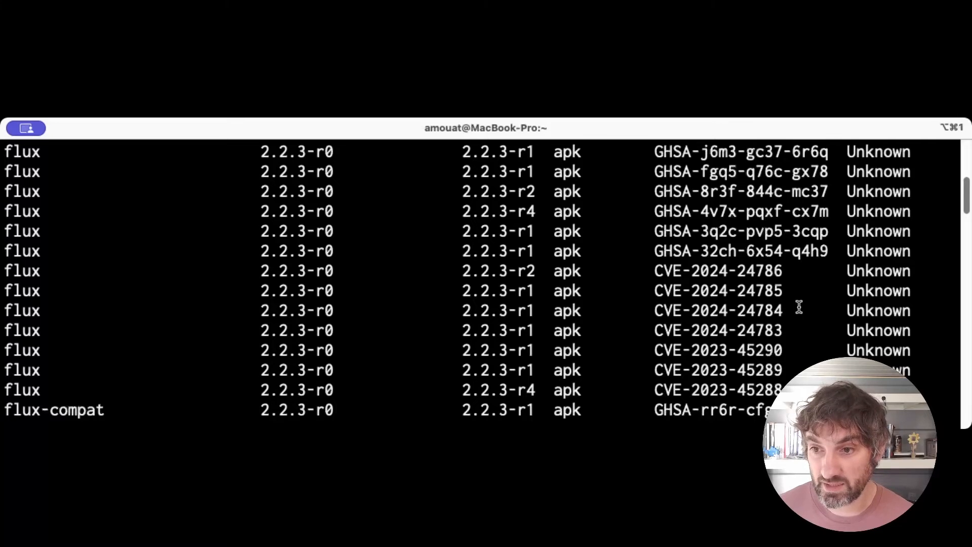
mouse_move(725, 282)
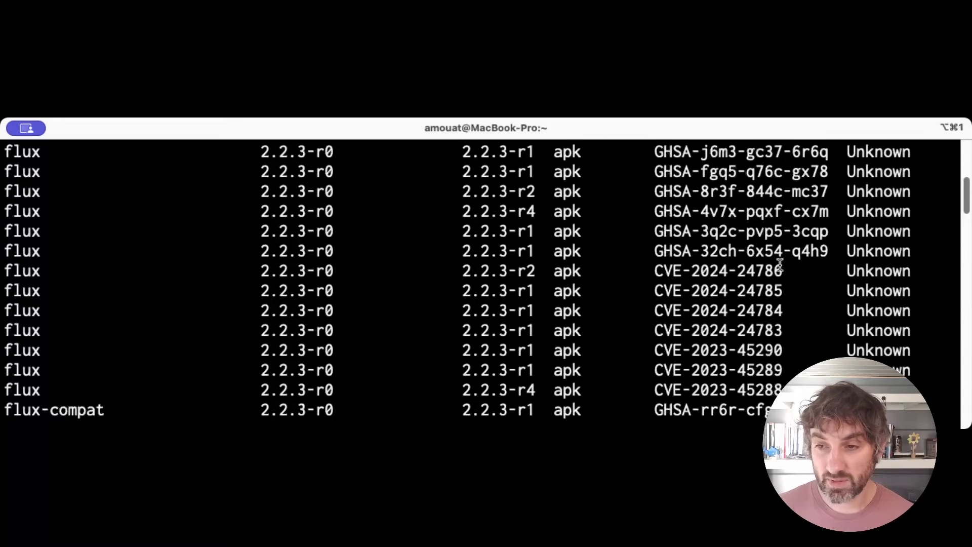
mouse_move(782, 266)
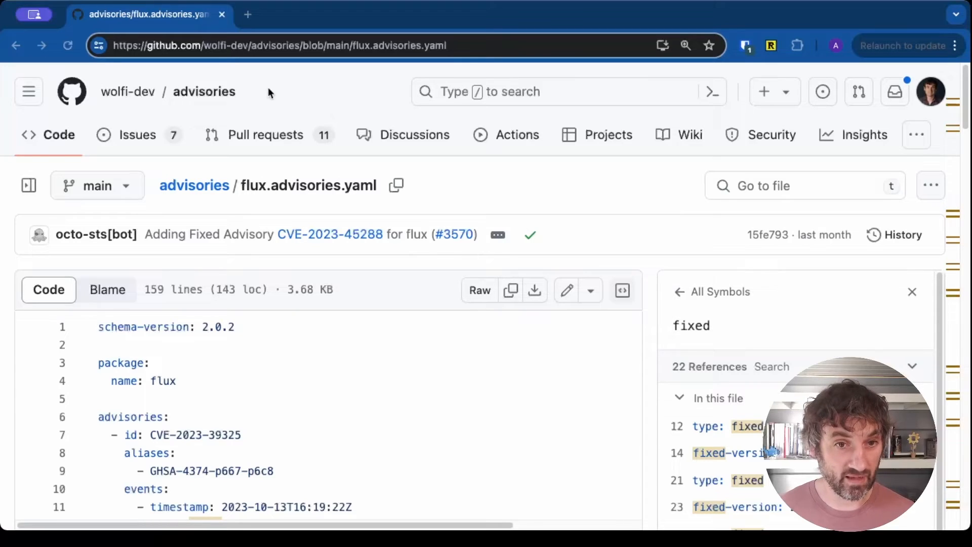
mouse_move(251, 210)
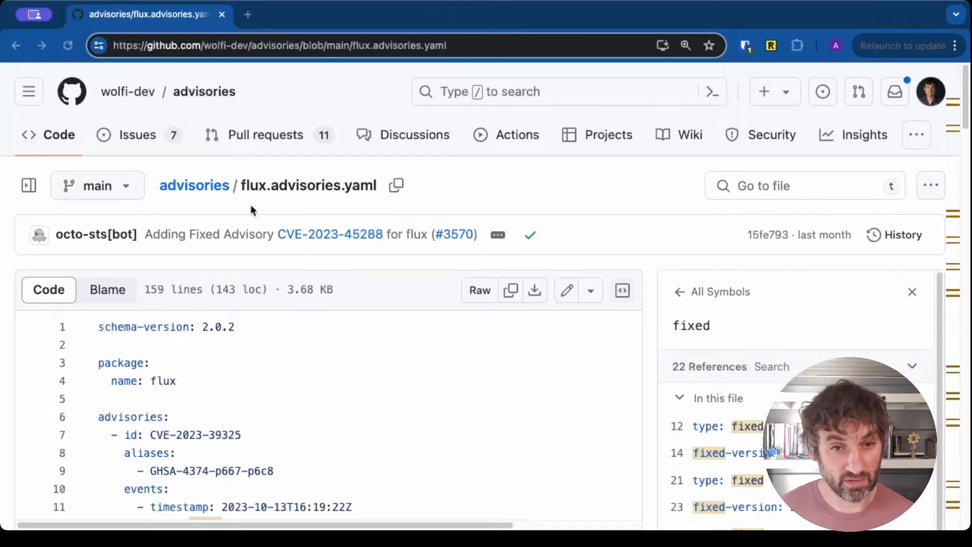
scroll("down", 3)
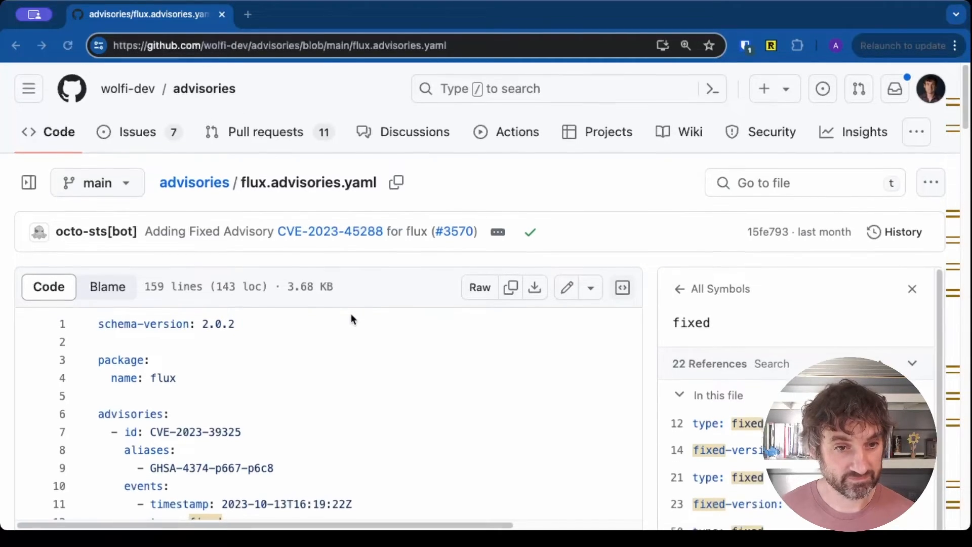
scroll("down", 3)
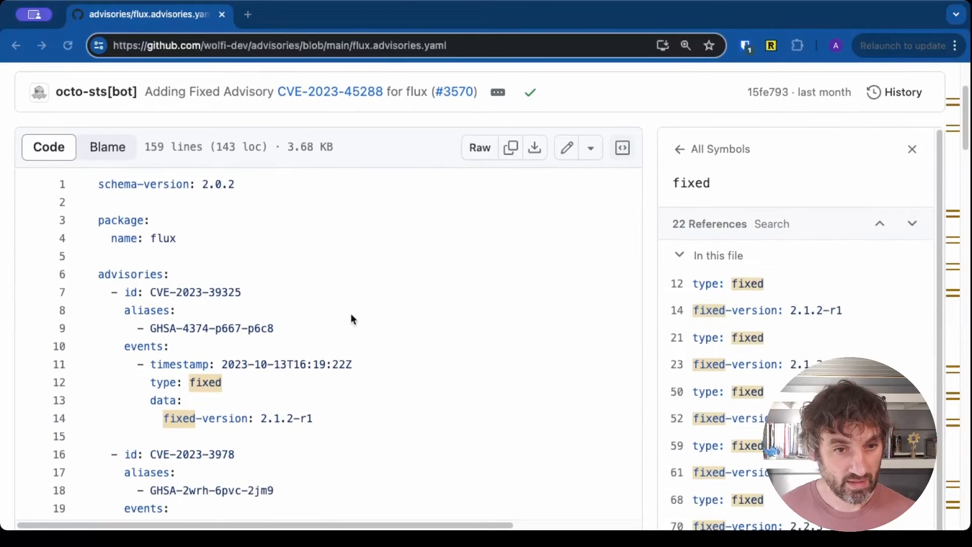
scroll("down", 3)
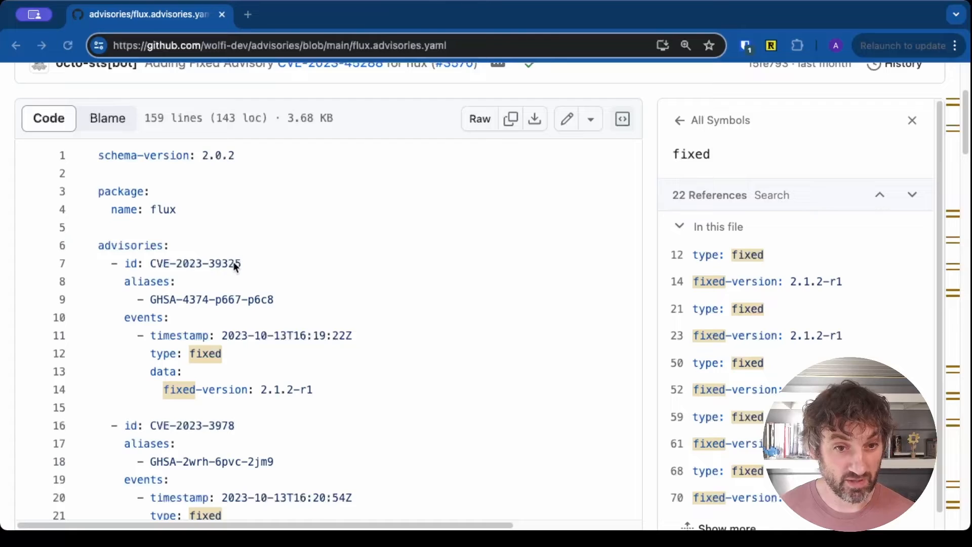
scroll("down", 3)
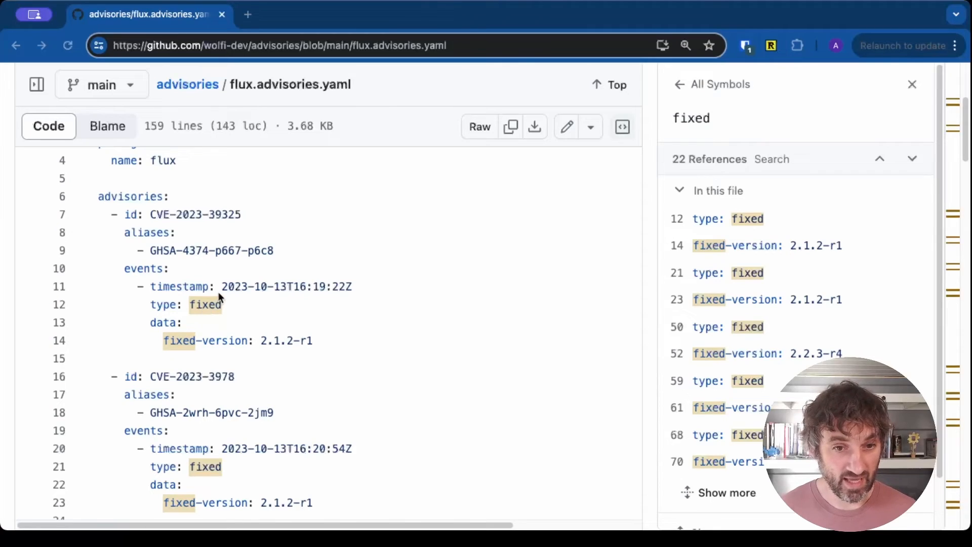
mouse_move(299, 345)
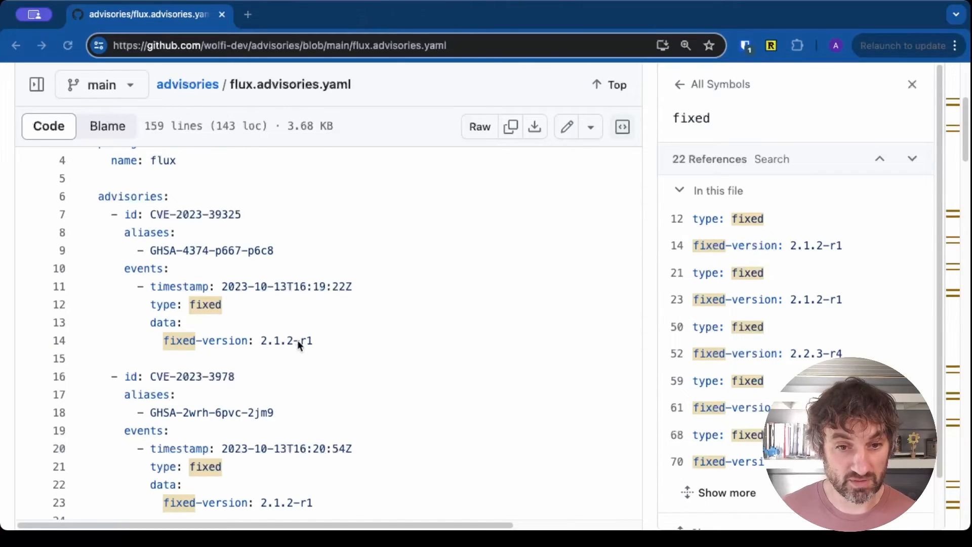
mouse_move(367, 342)
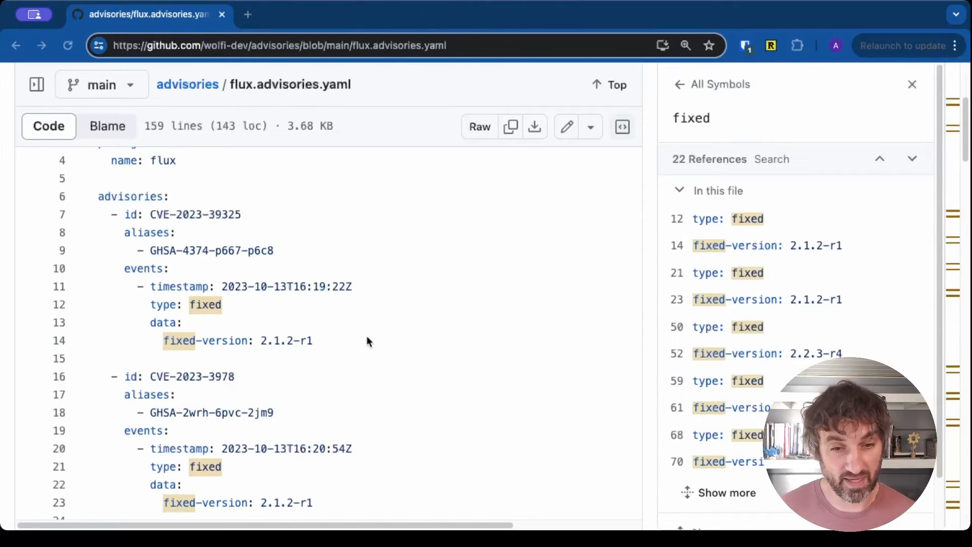
scroll("down", 3)
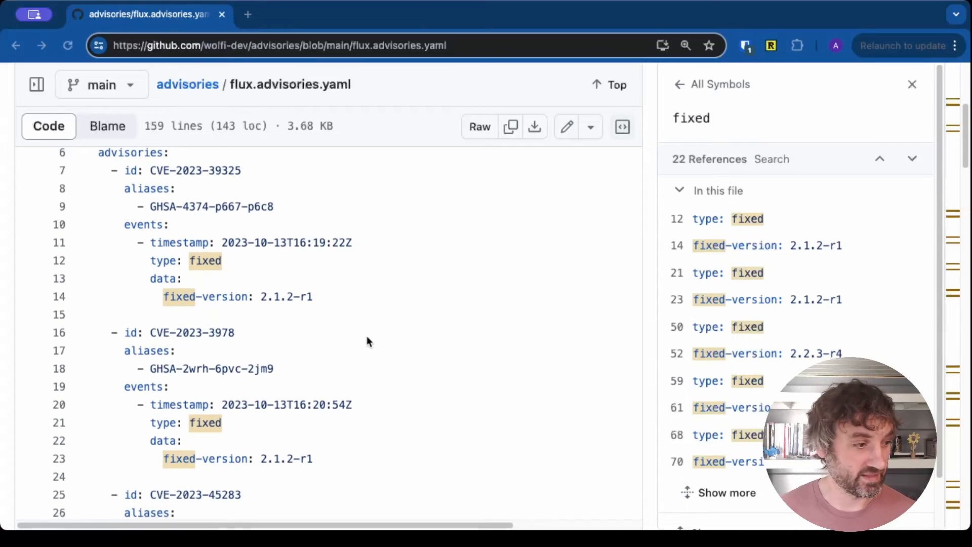
mouse_move(390, 289)
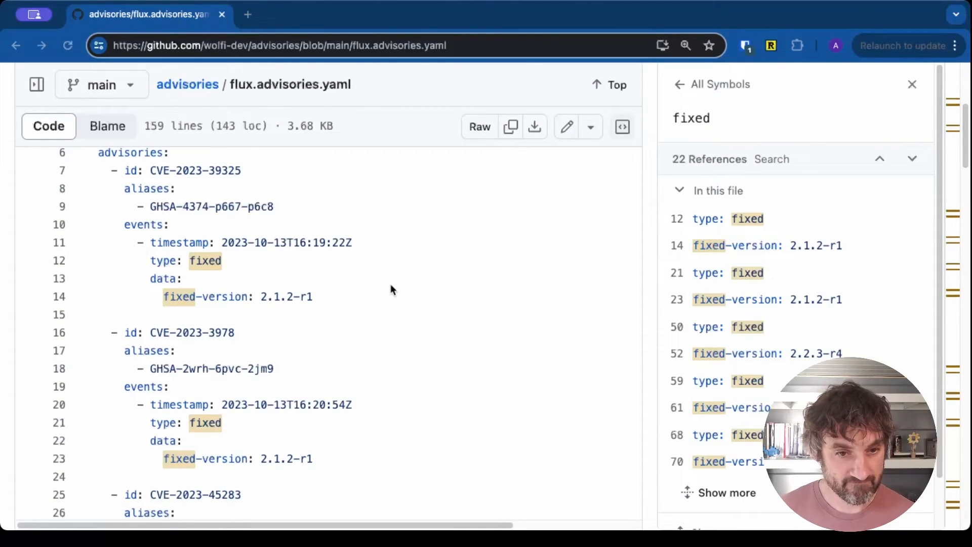
scroll("down", 3)
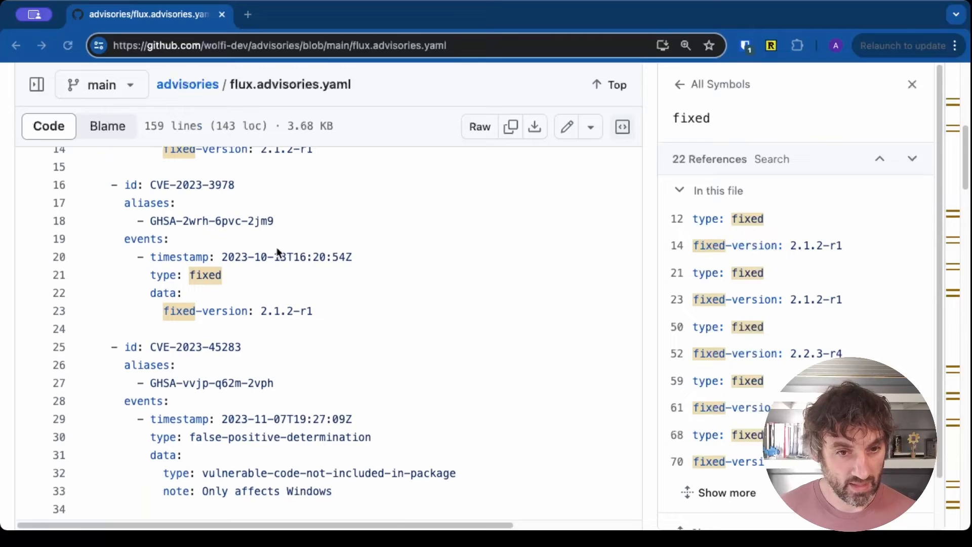
scroll("down", 3)
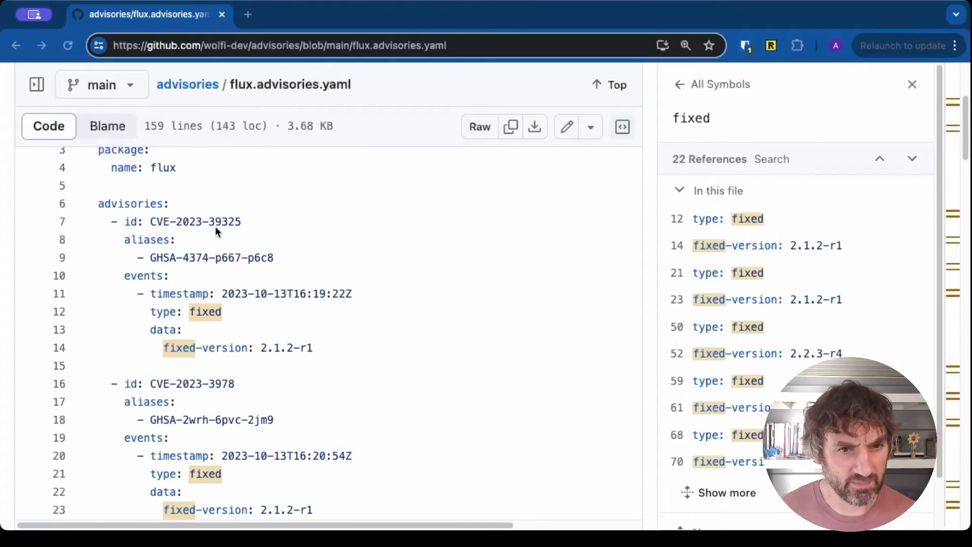
scroll("down", 3)
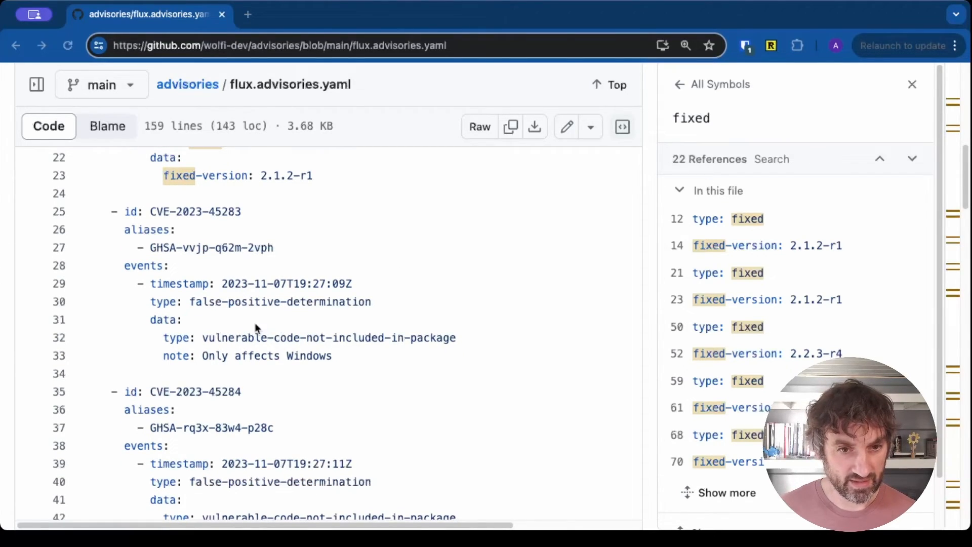
mouse_move(210, 226)
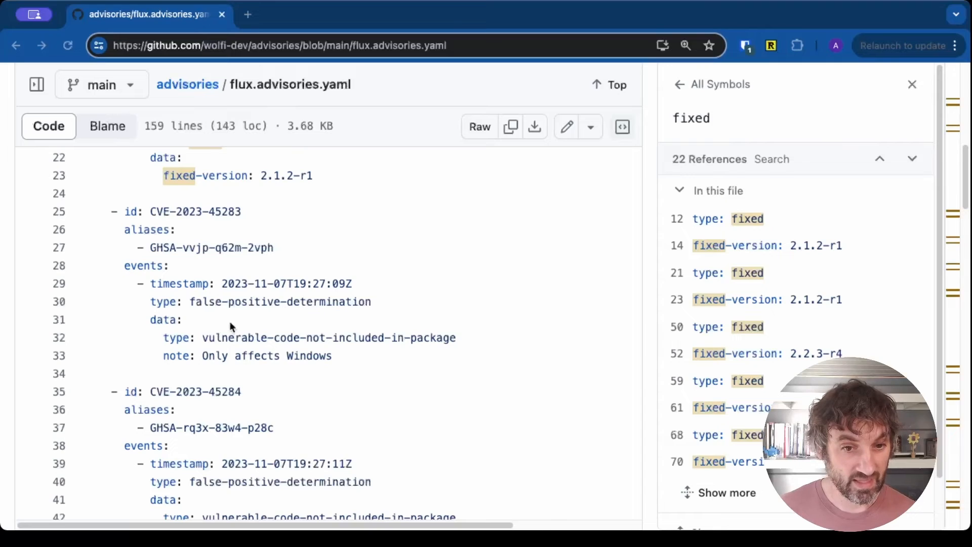
mouse_move(354, 361)
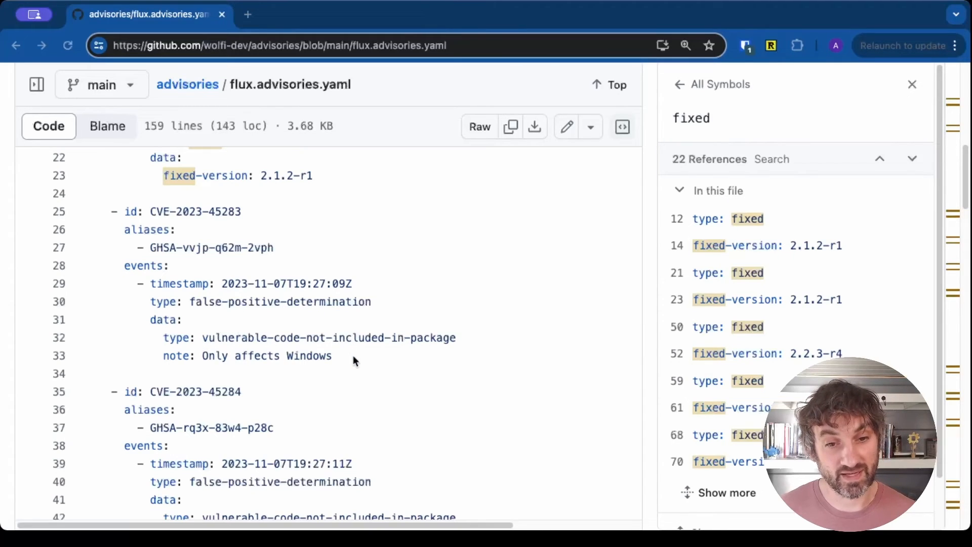
mouse_move(458, 295)
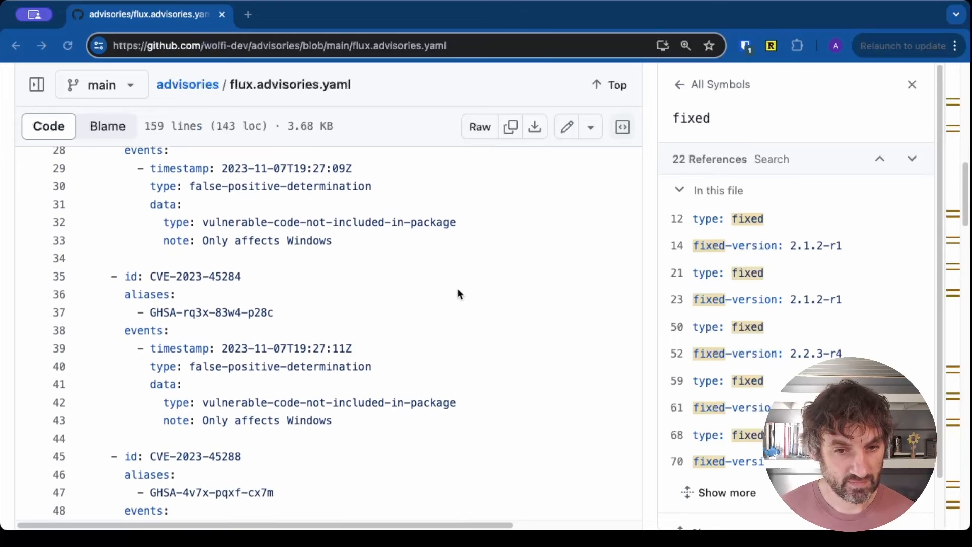
scroll("down", 3)
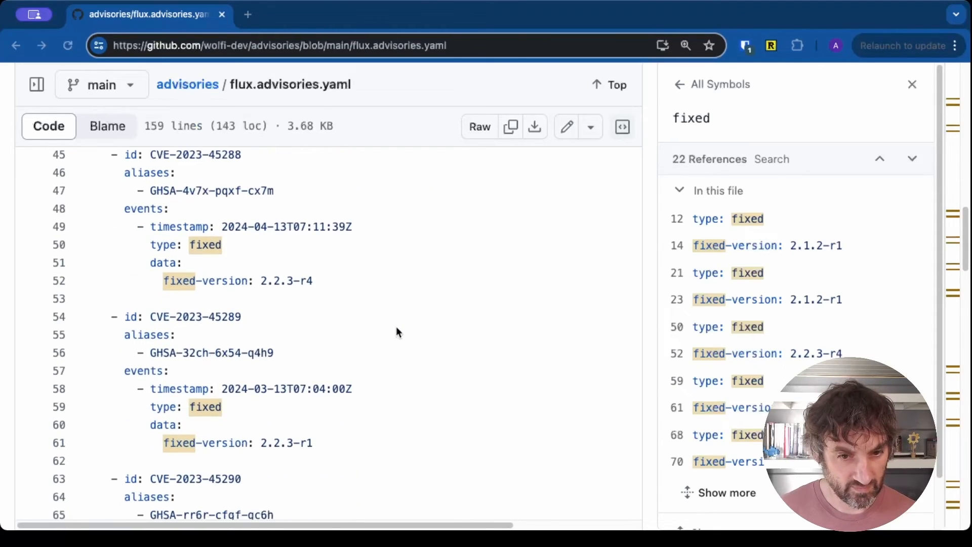
scroll("down", 3)
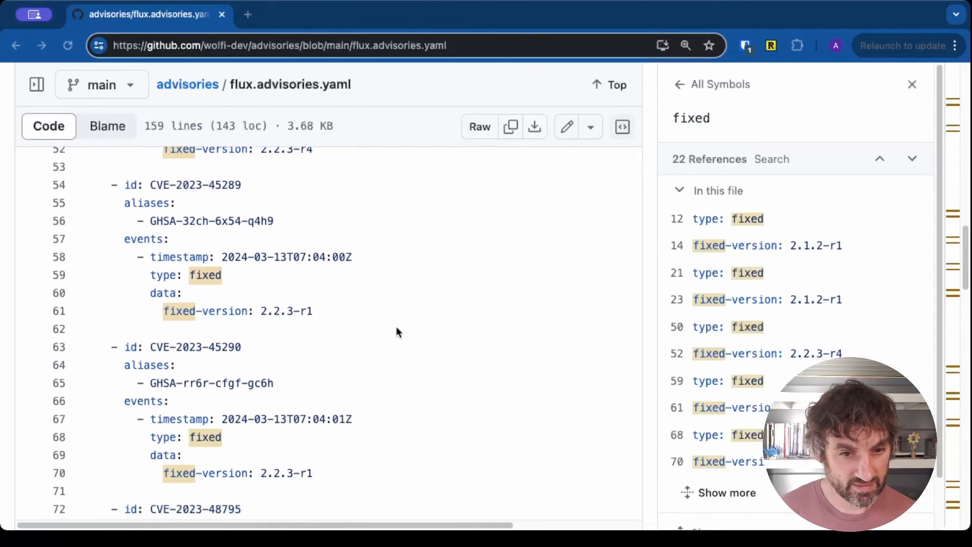
scroll("down", 3)
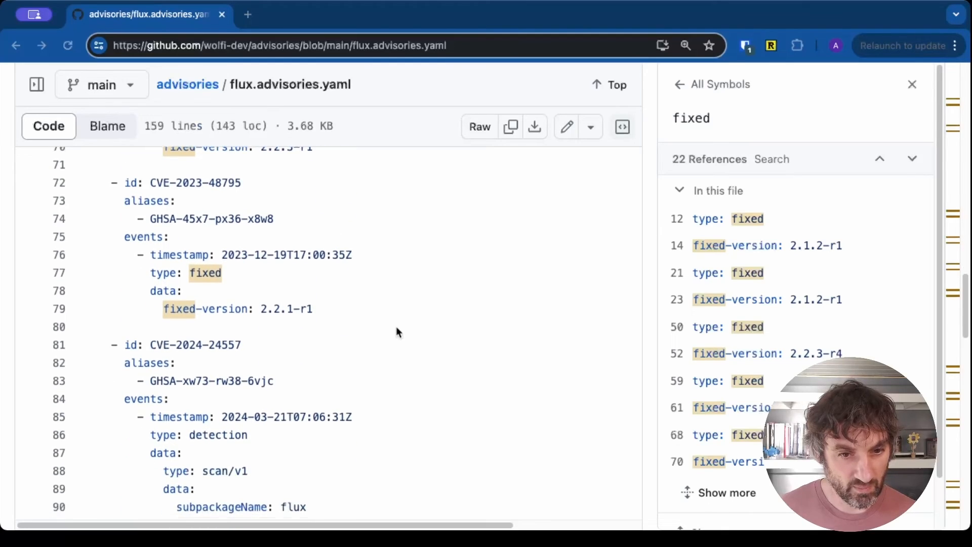
scroll("down", 3)
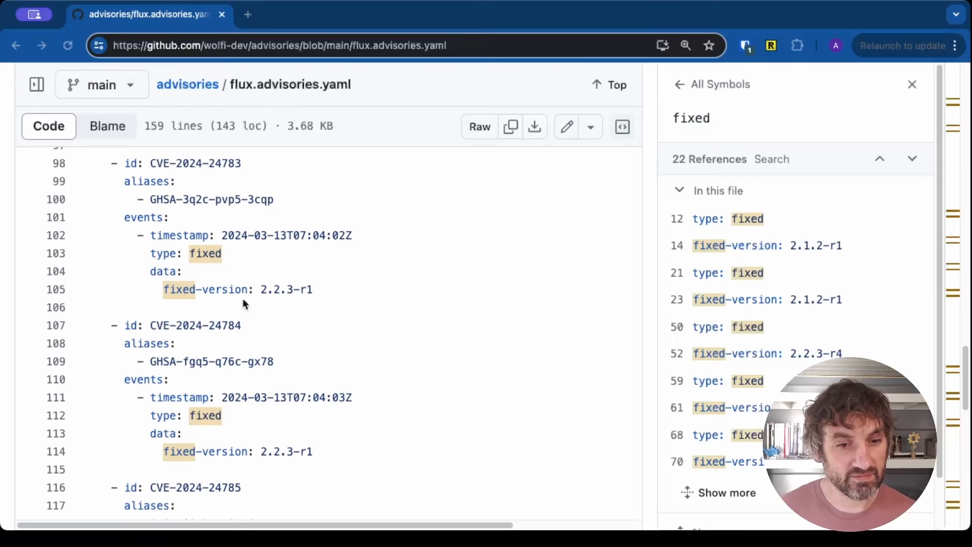
mouse_move(403, 335)
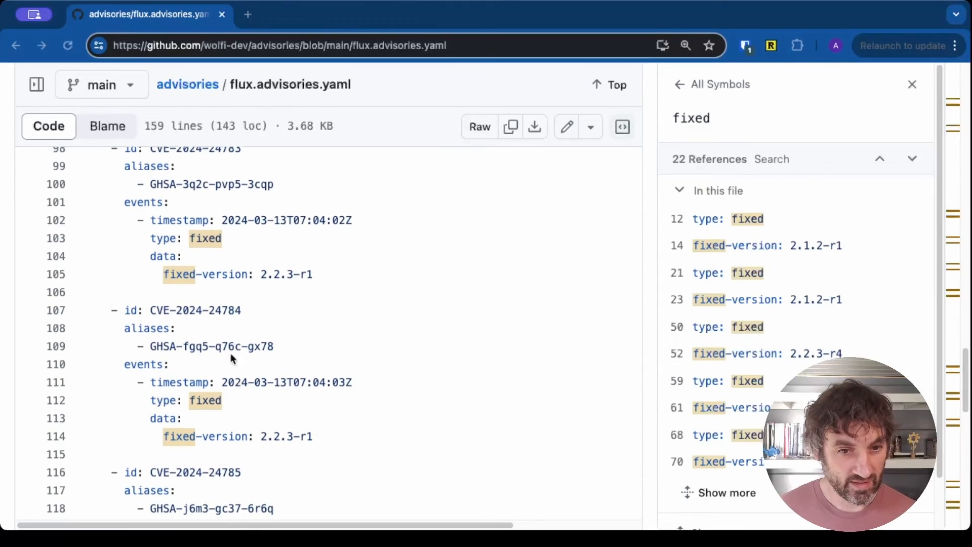
scroll("down", 3)
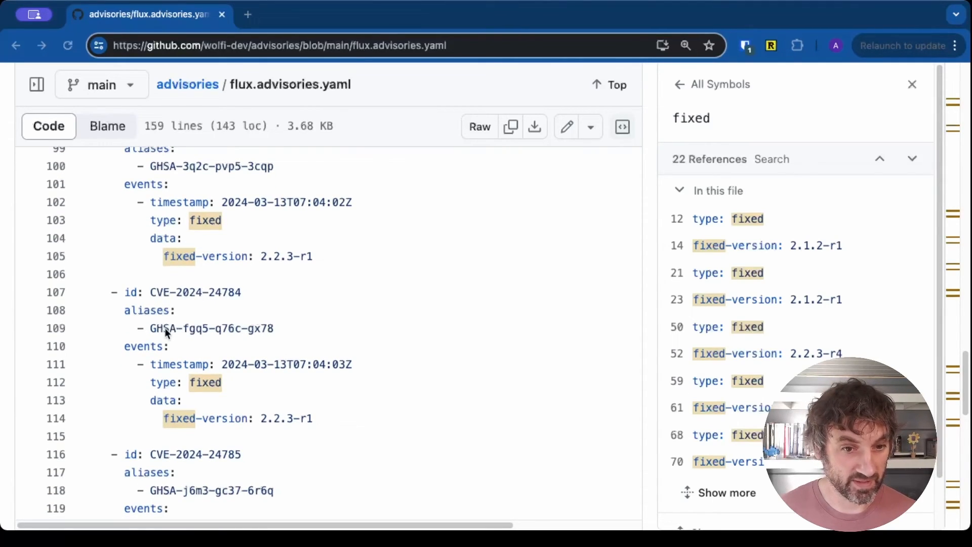
scroll("down", 3)
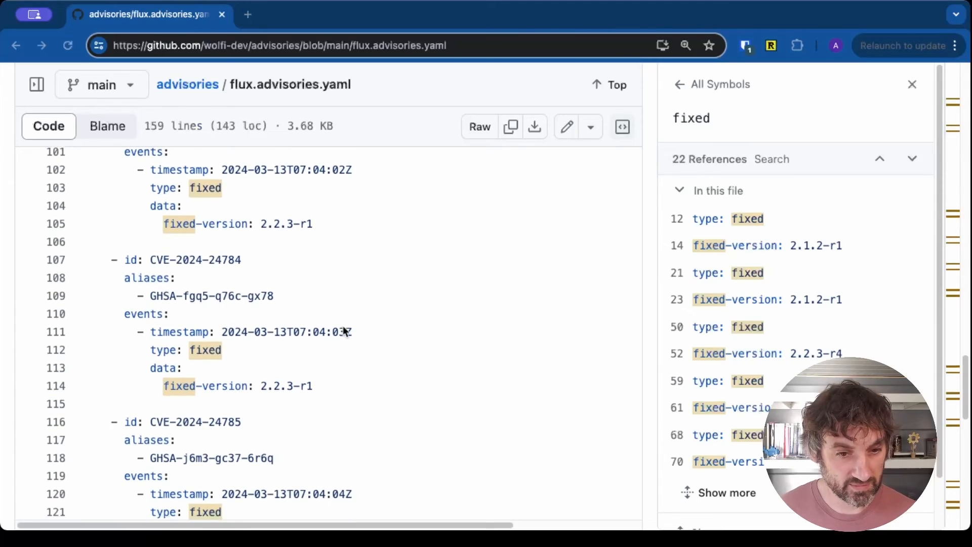
scroll("down", 3)
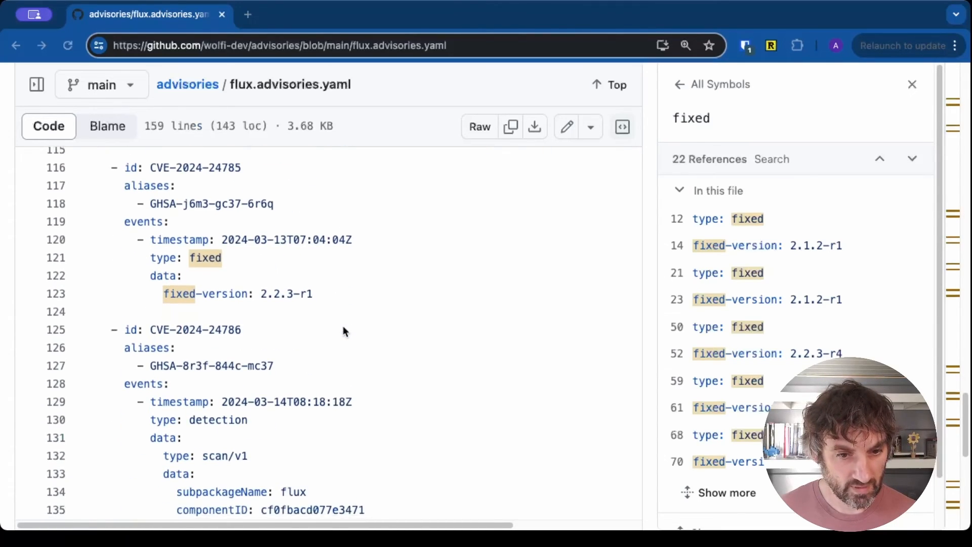
scroll("down", 3)
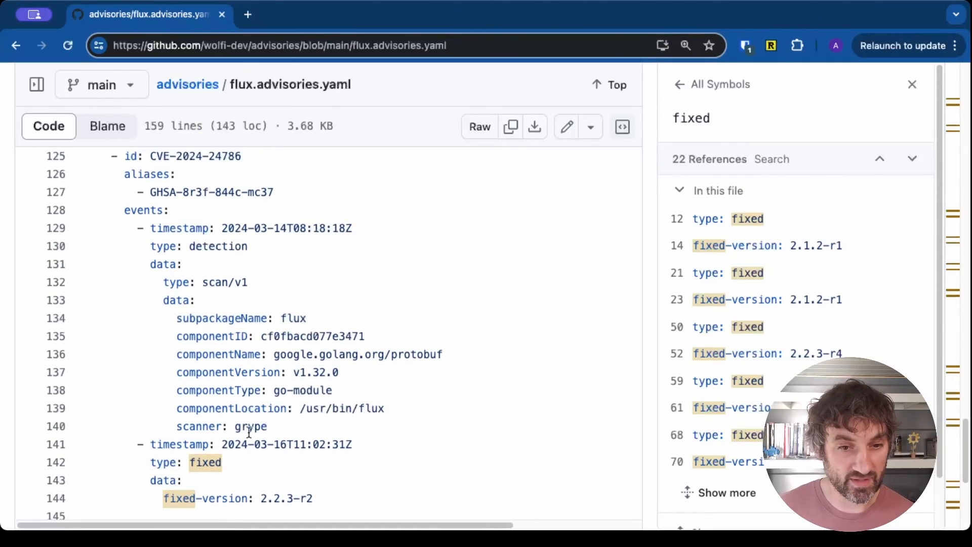
double_click(249, 426)
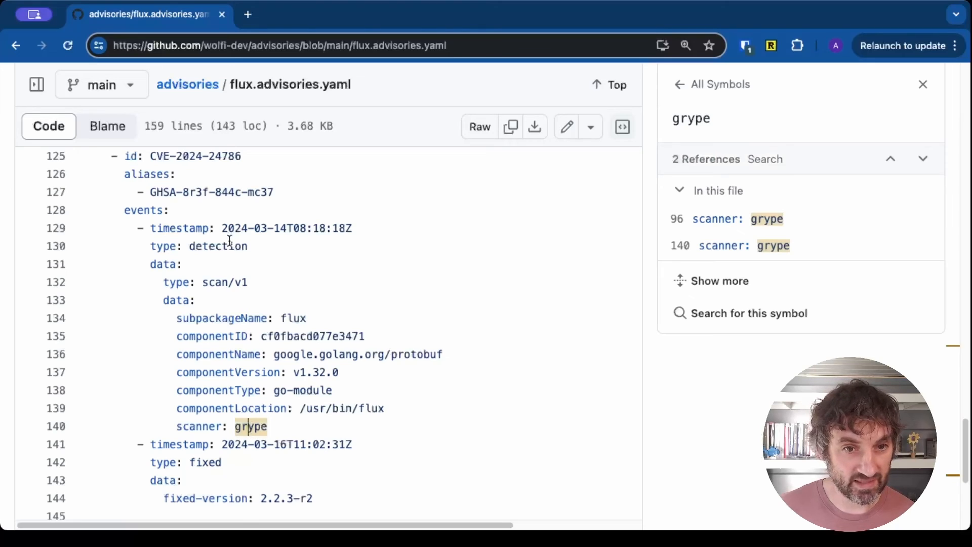
double_click(217, 246)
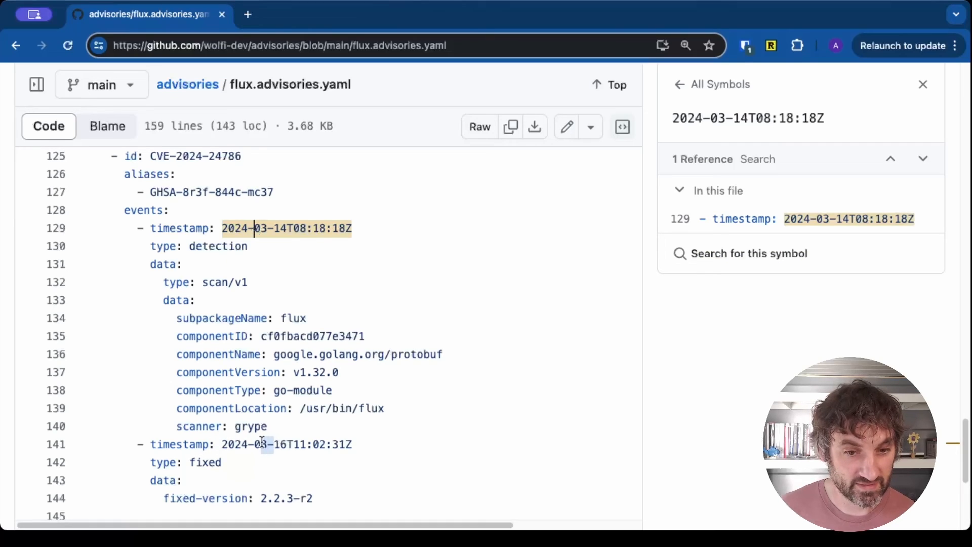
double_click(205, 462)
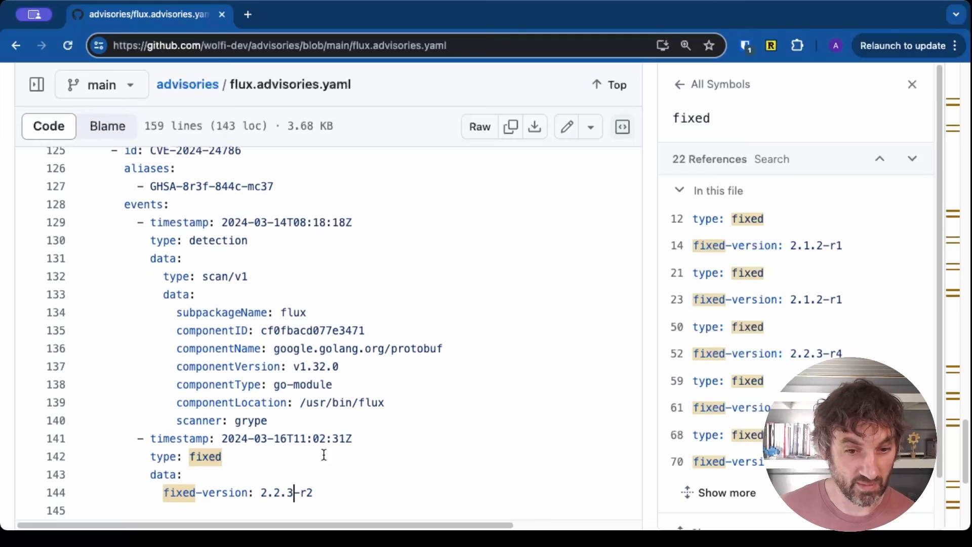
mouse_move(404, 398)
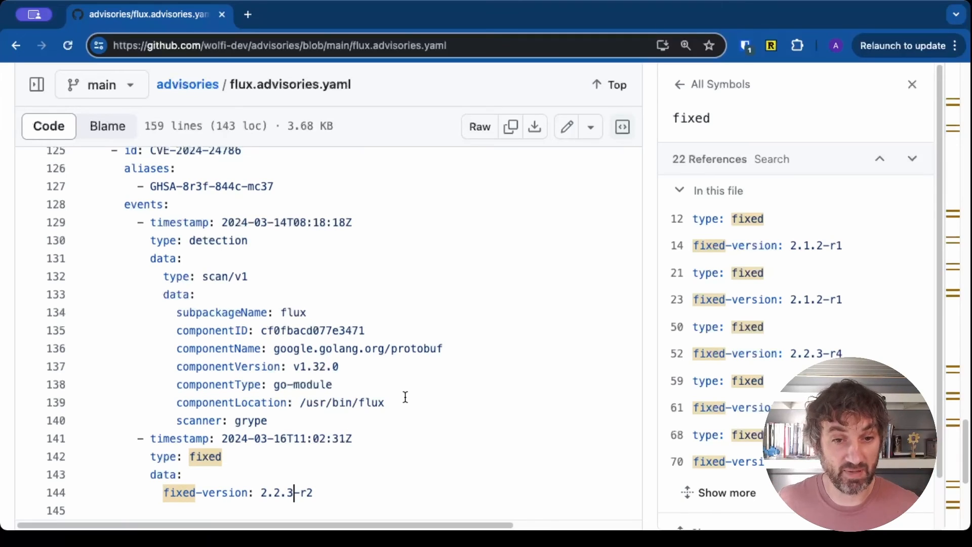
scroll("down", 3)
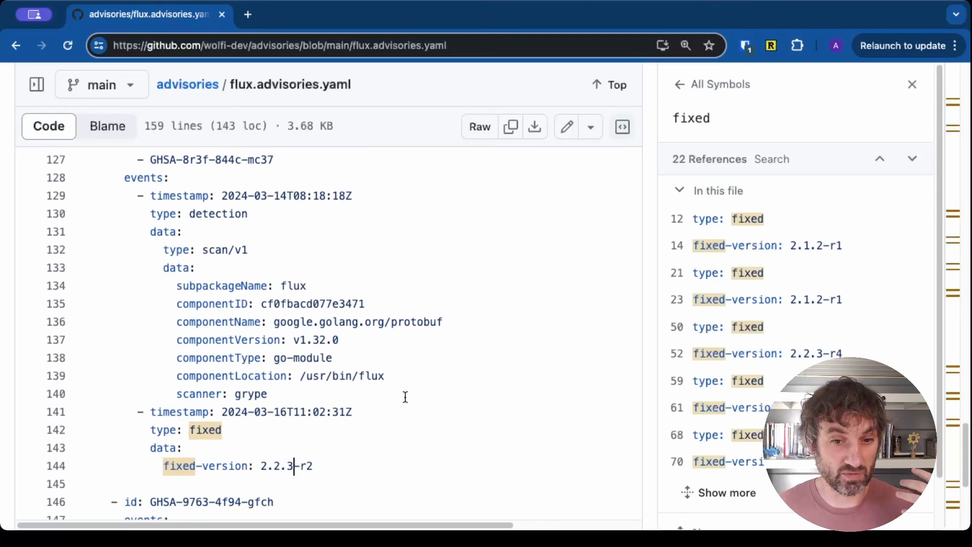